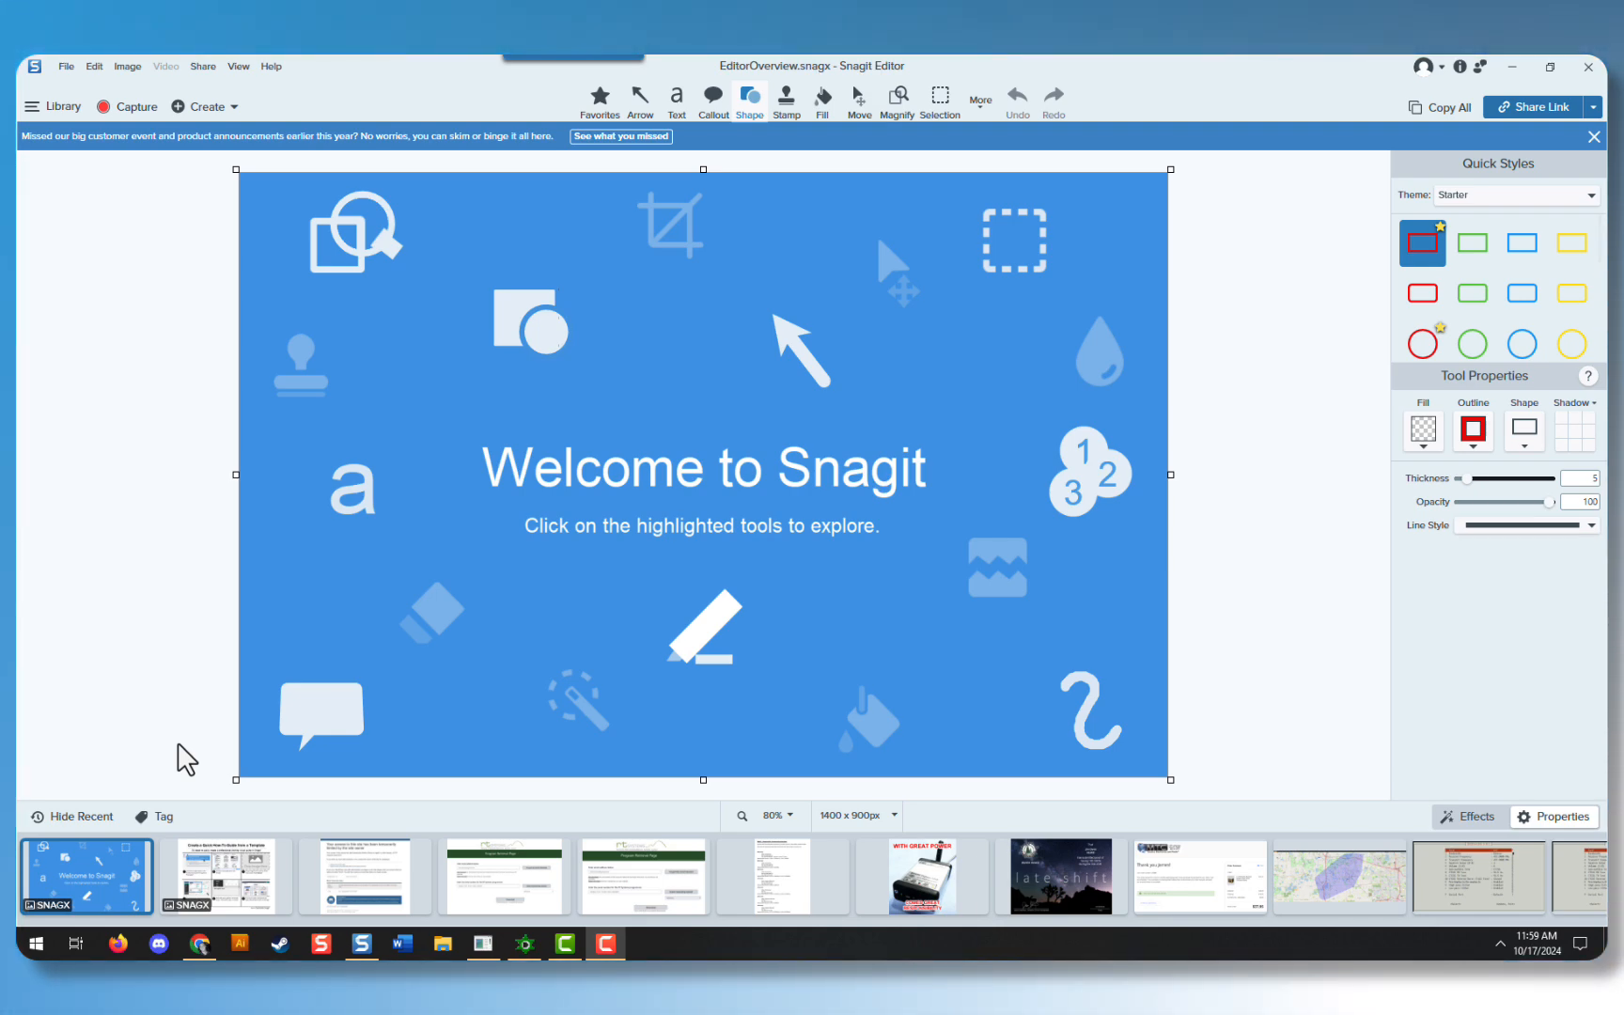
mouse_move(94, 134)
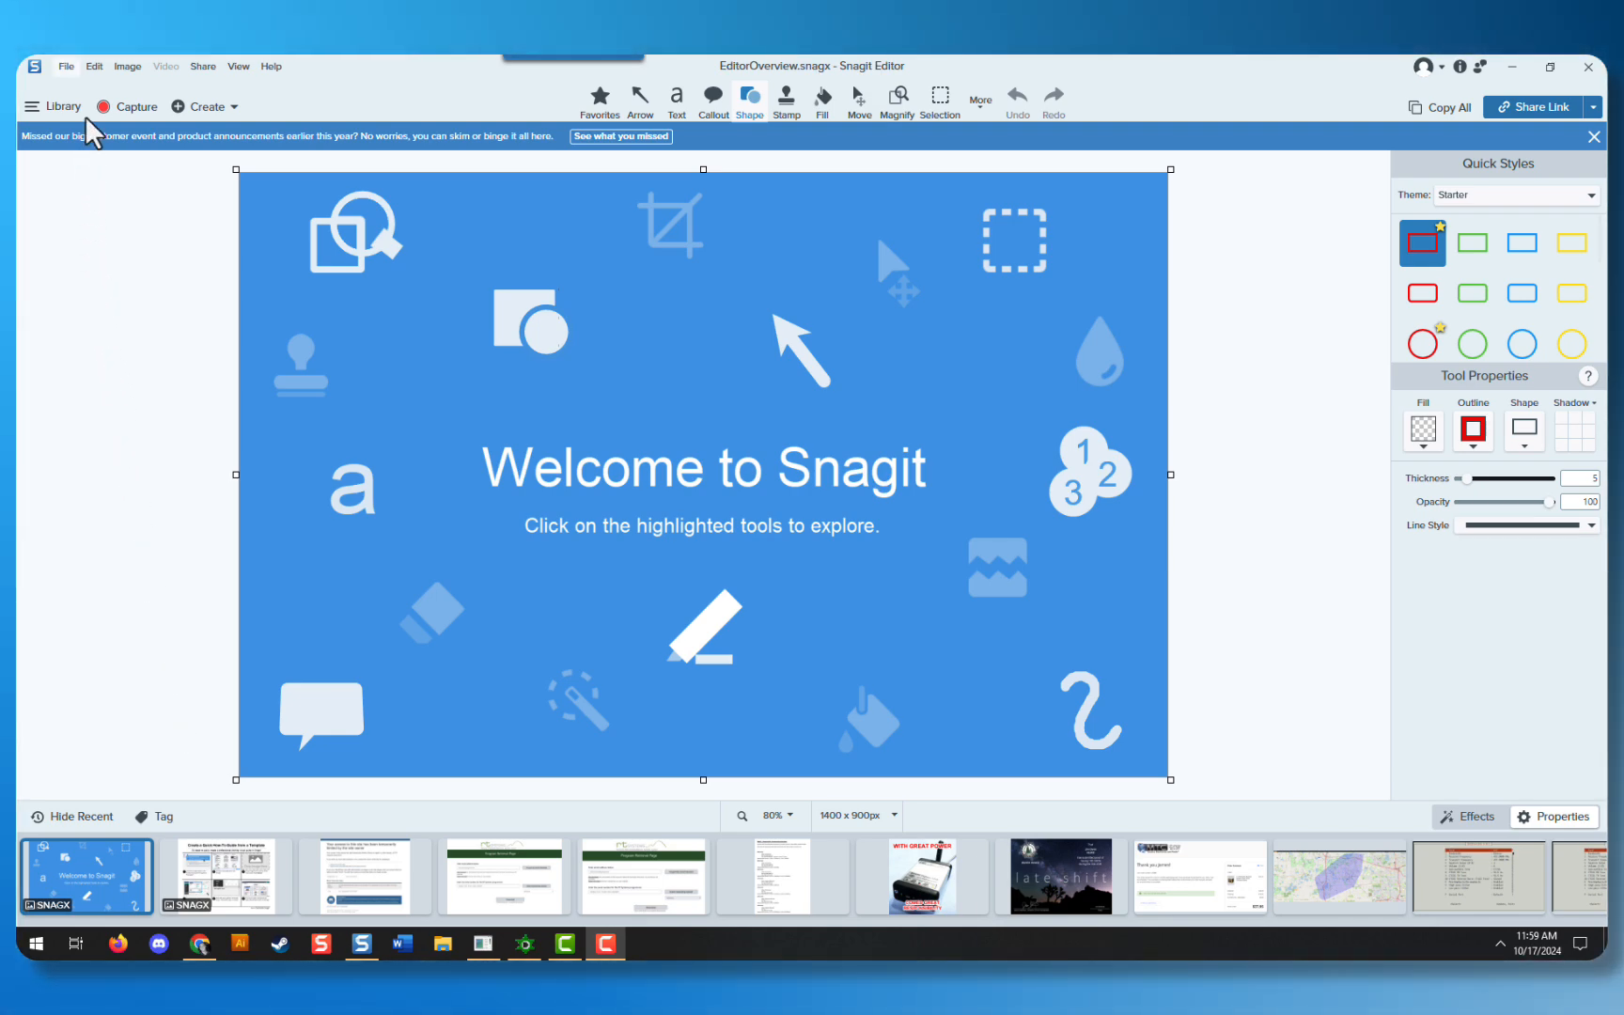
Open the Edit menu in Snagit Editor's menu bar
left_click(95, 65)
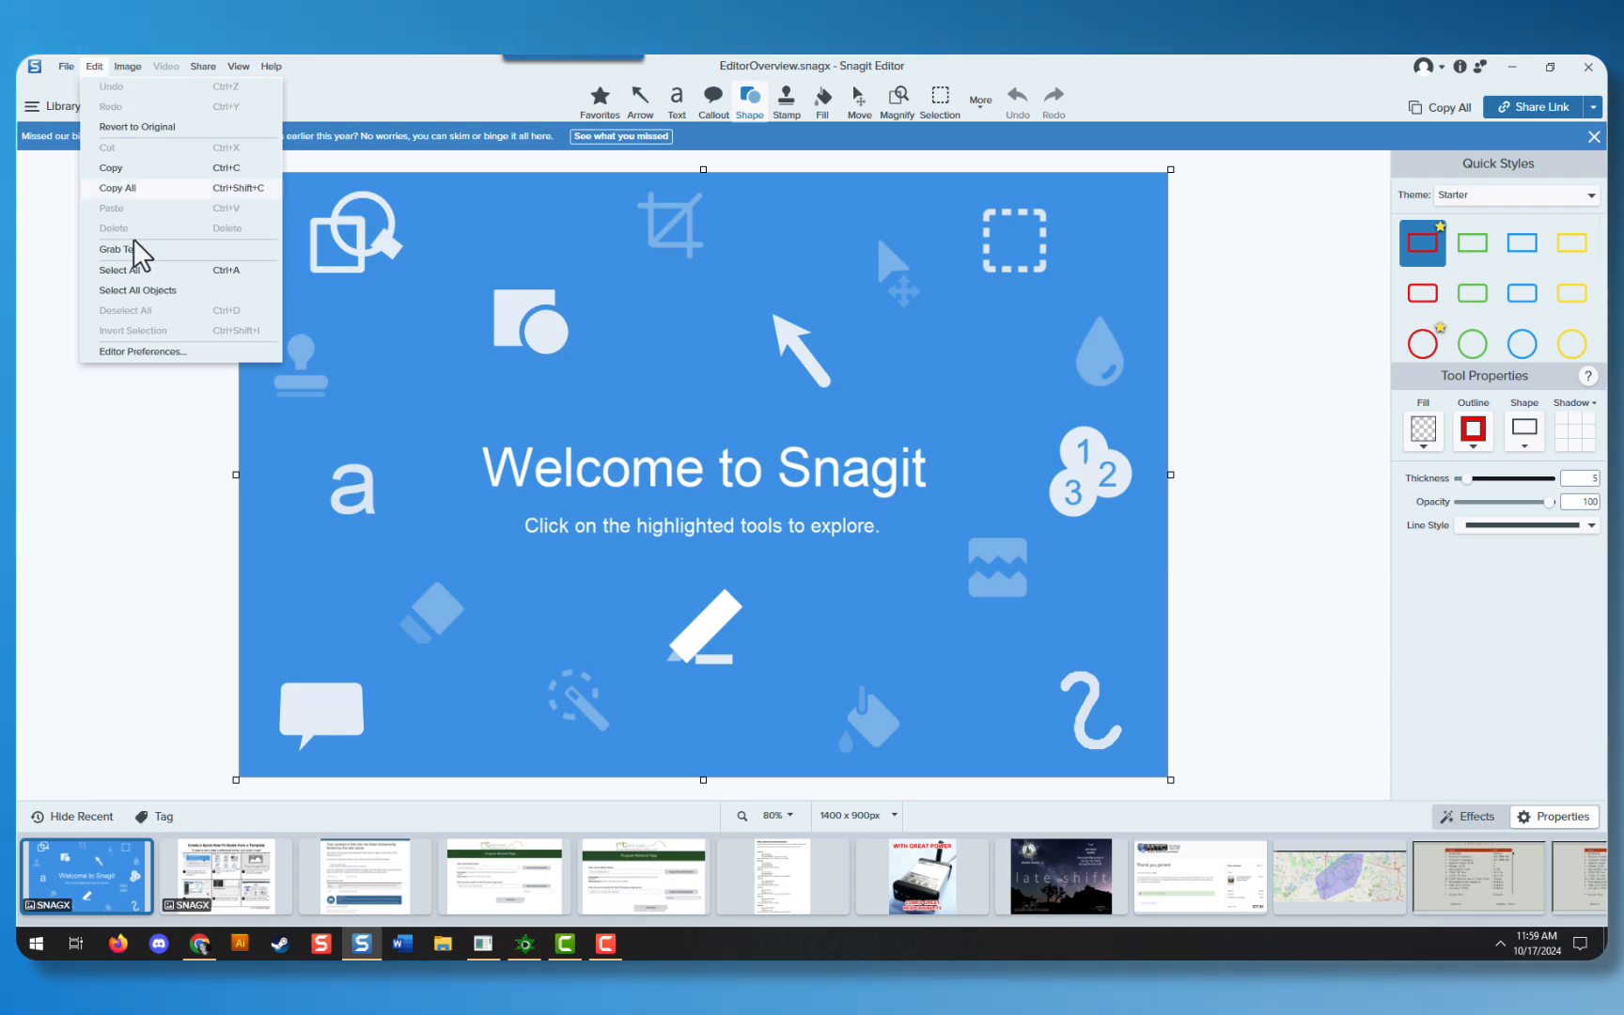
Choose Editor Preferences from the Edit menu to show the General settings
left_click(142, 351)
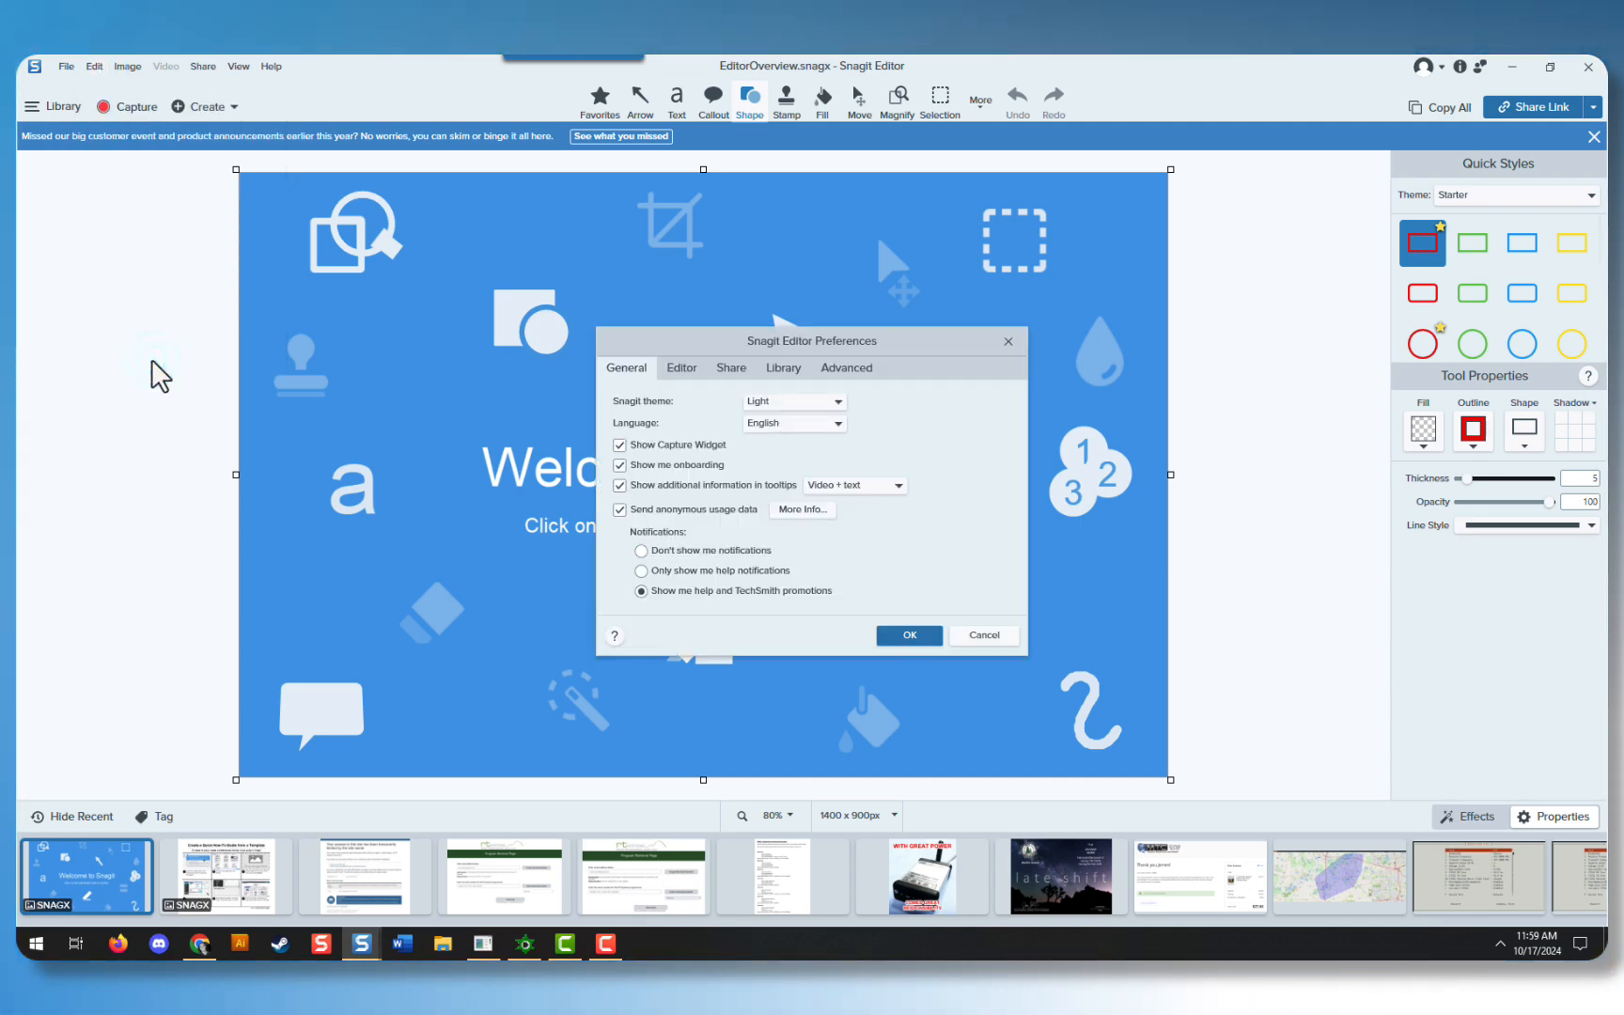
mouse_move(324, 382)
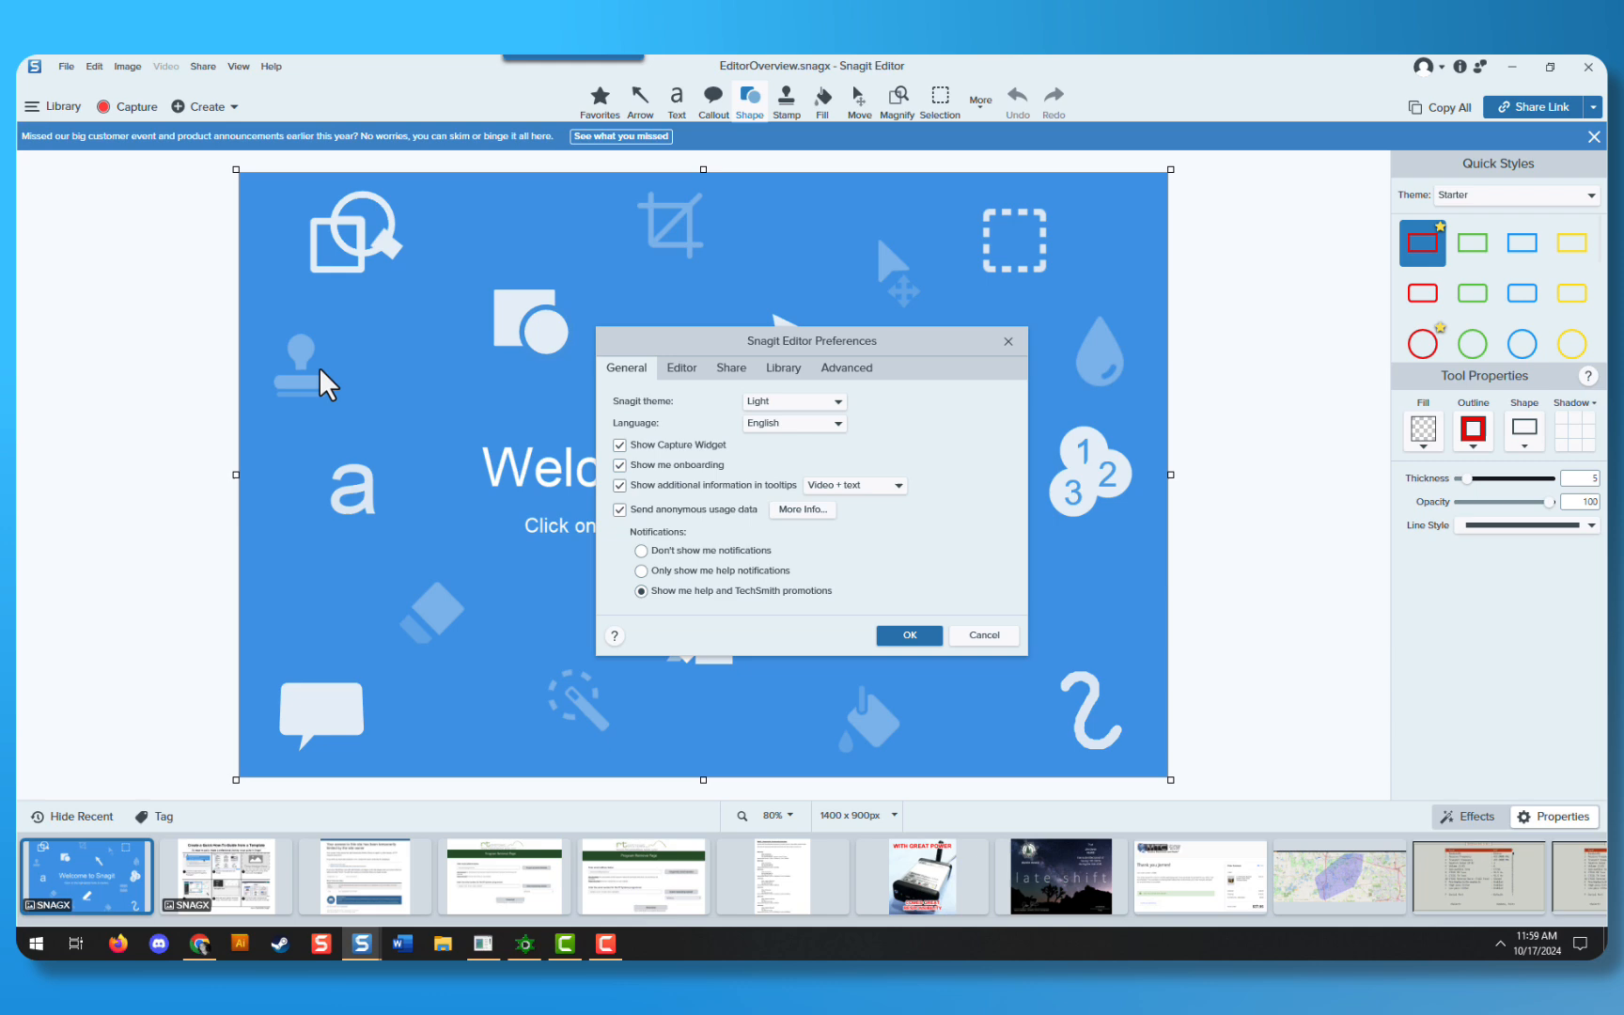
mouse_move(640, 387)
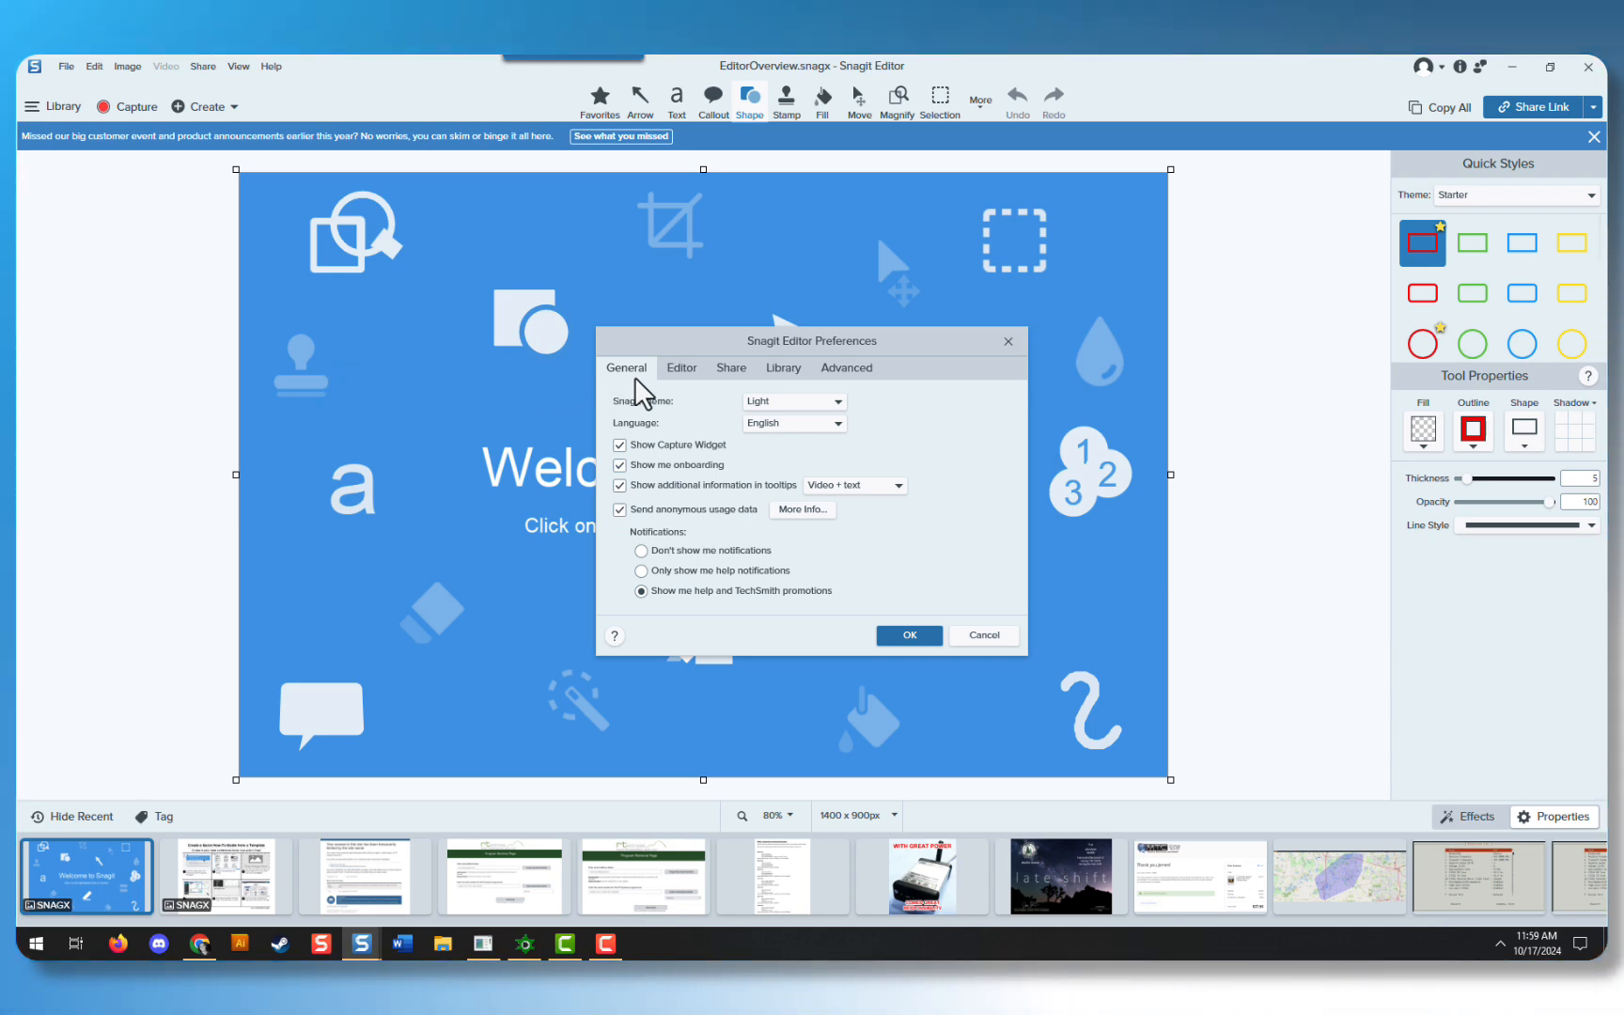
mouse_move(628, 423)
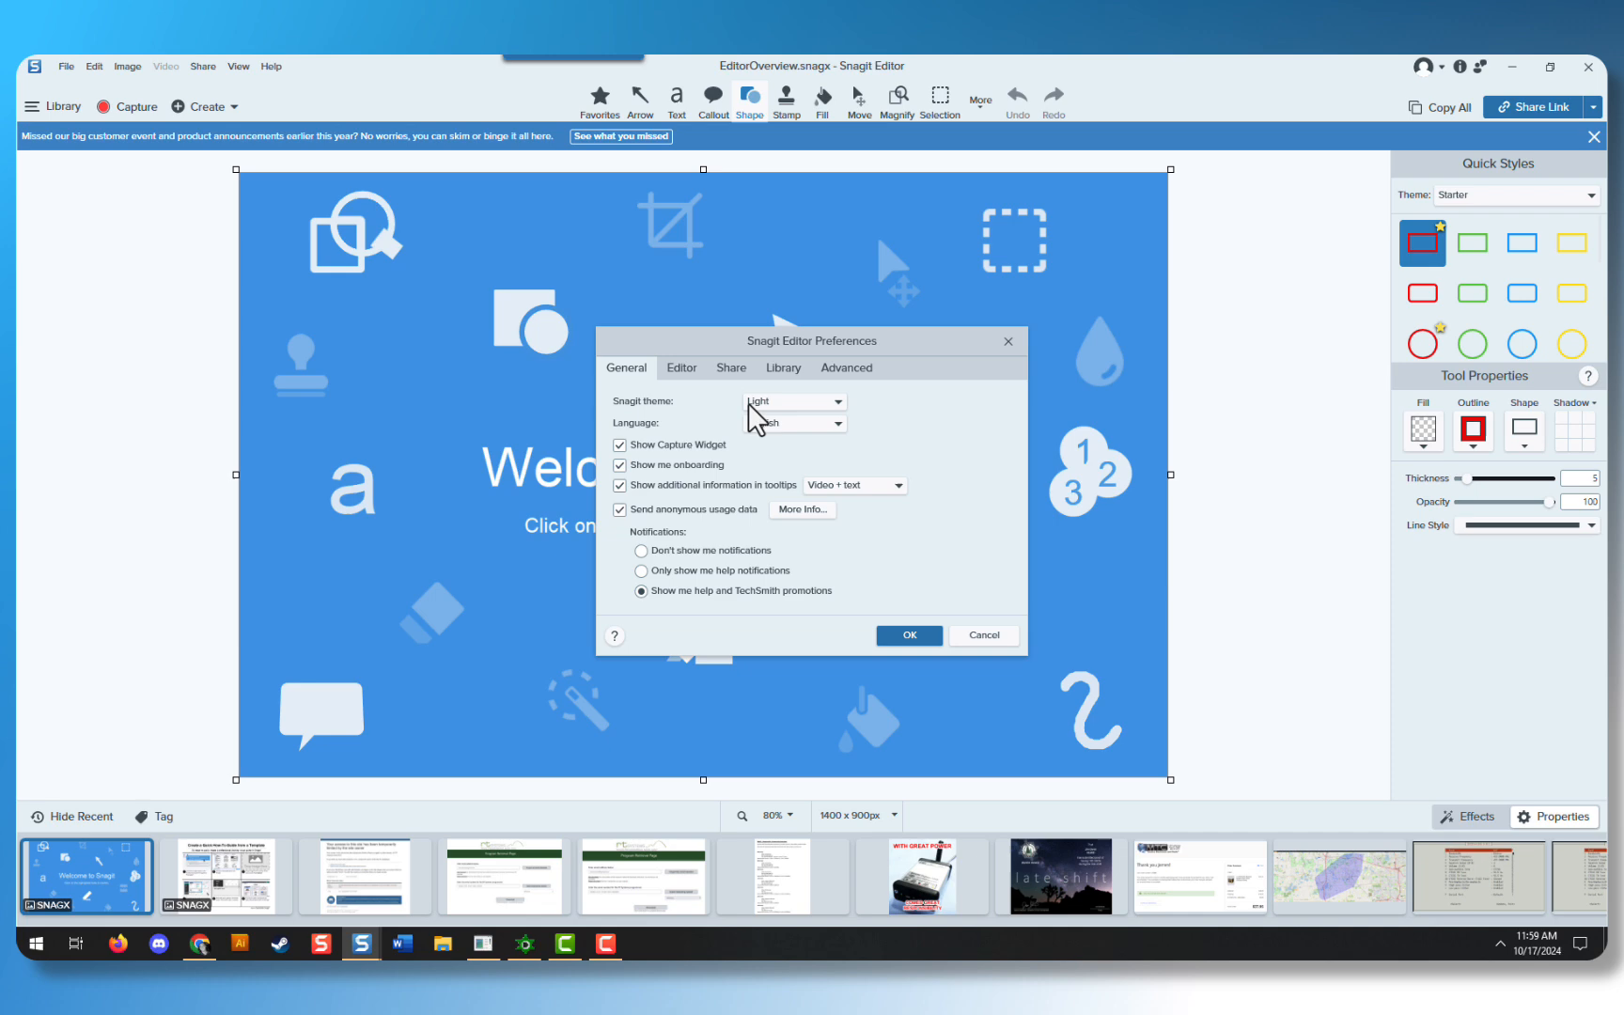
Set the Snagit theme to Dark and confirm with OK
left_click(778, 400)
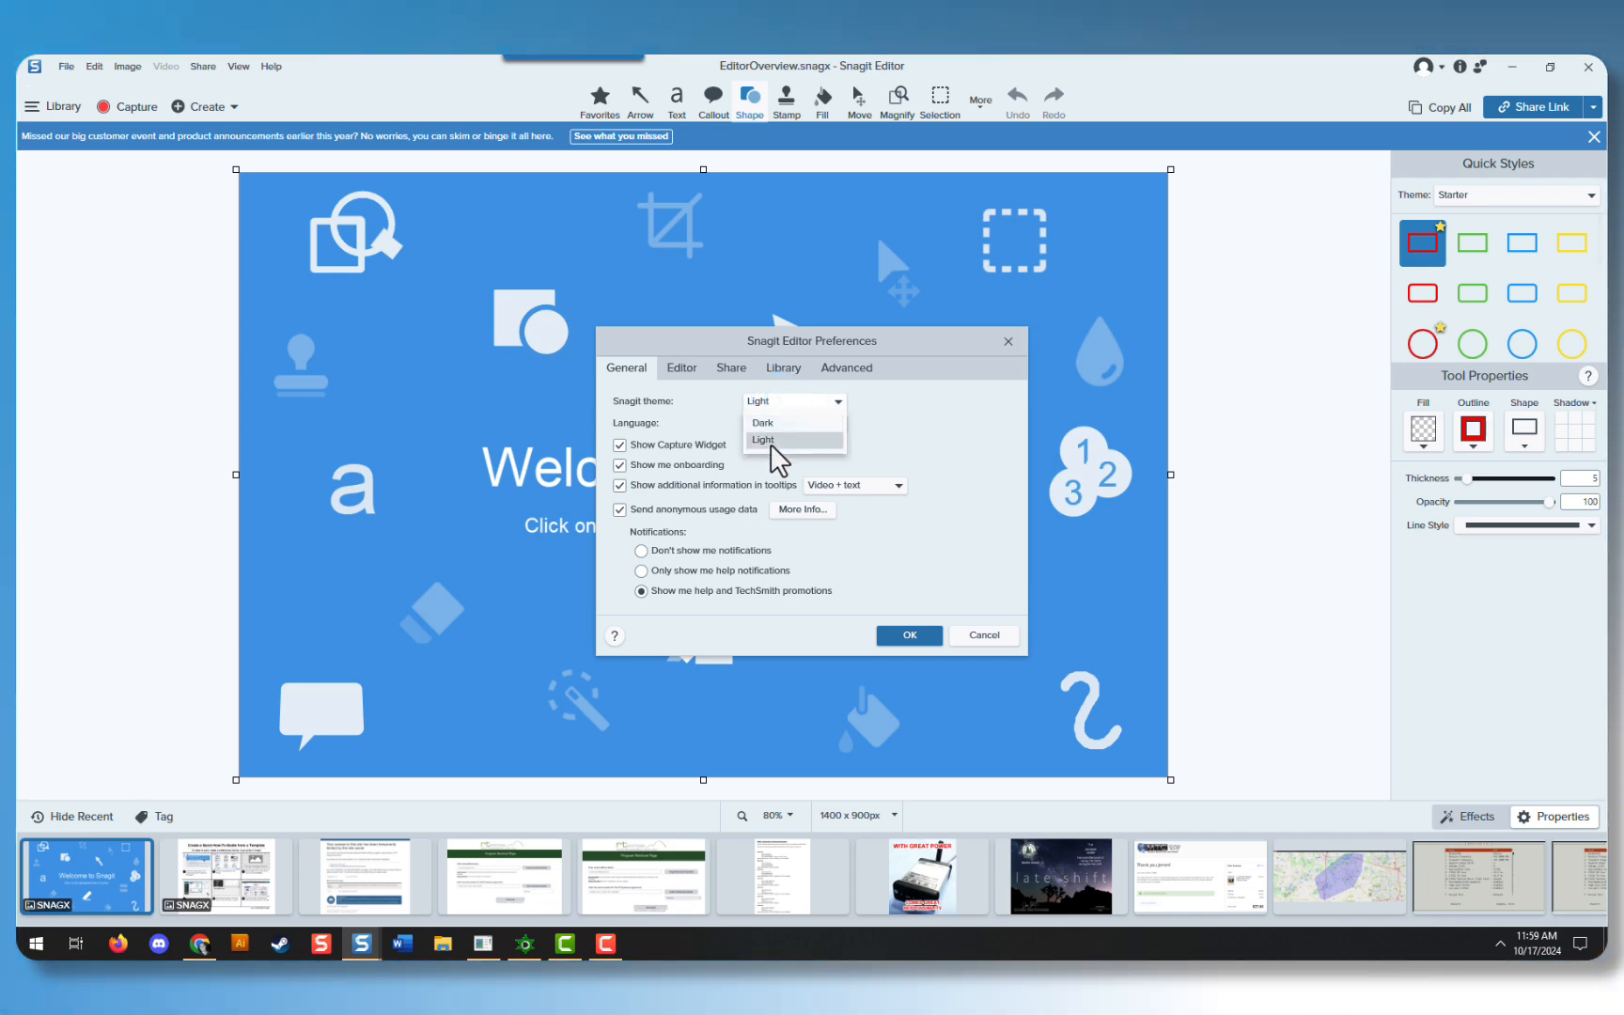
mouse_move(782, 423)
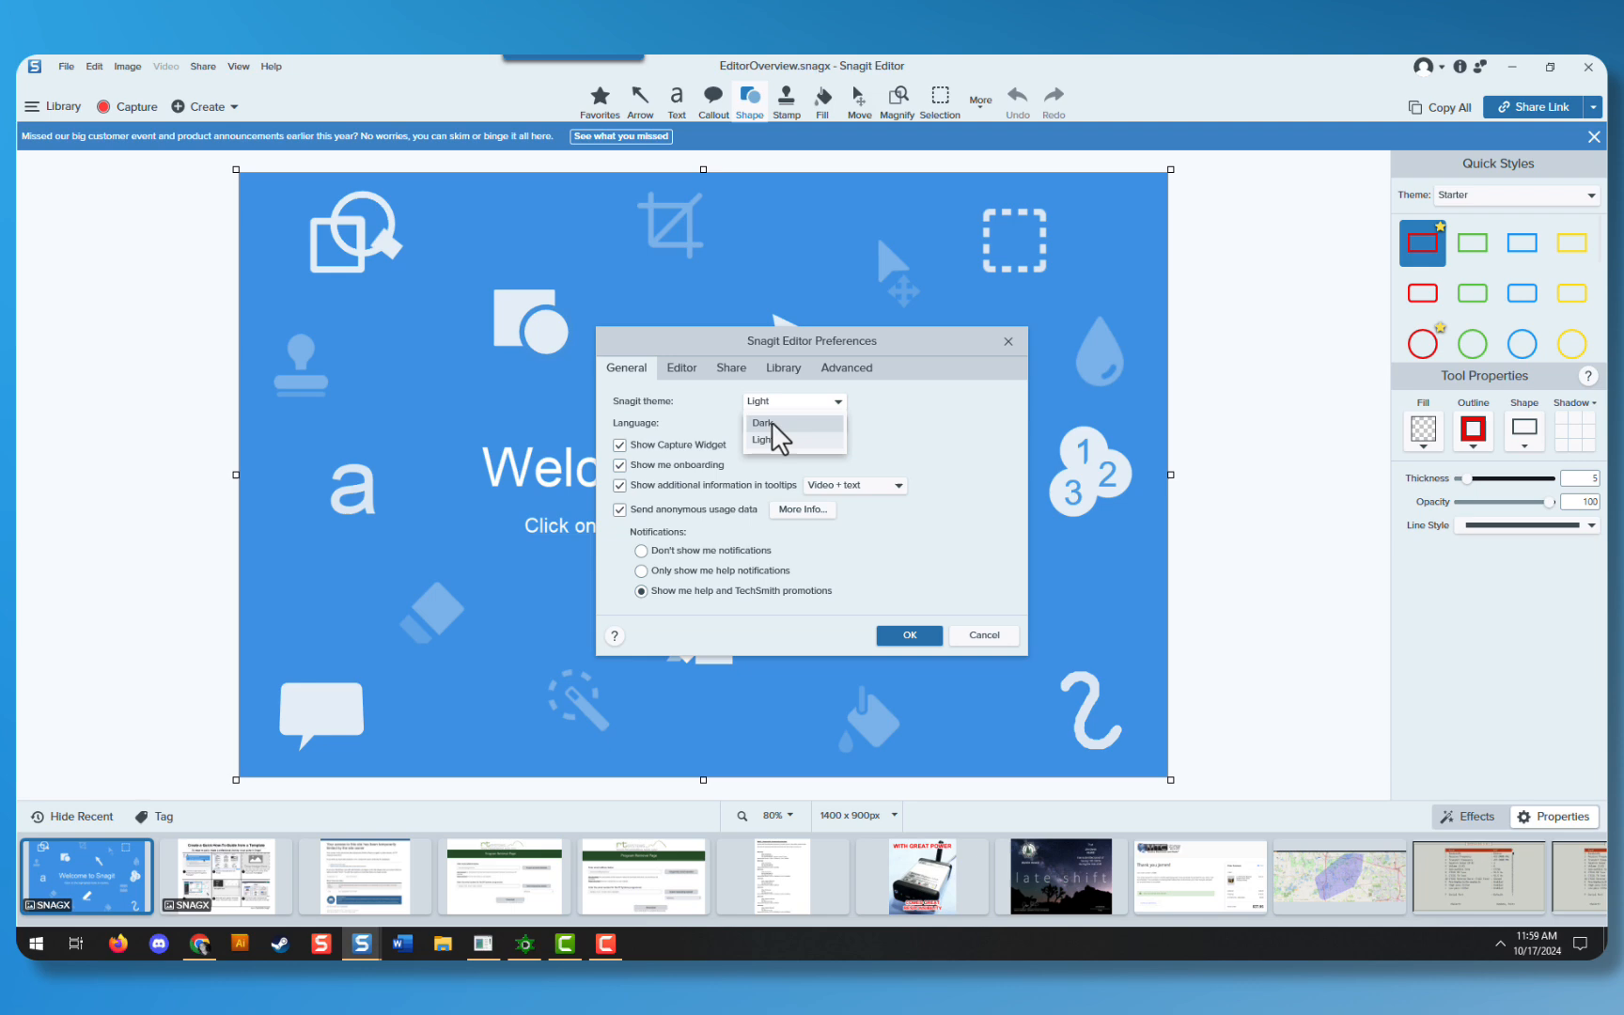
left_click(761, 423)
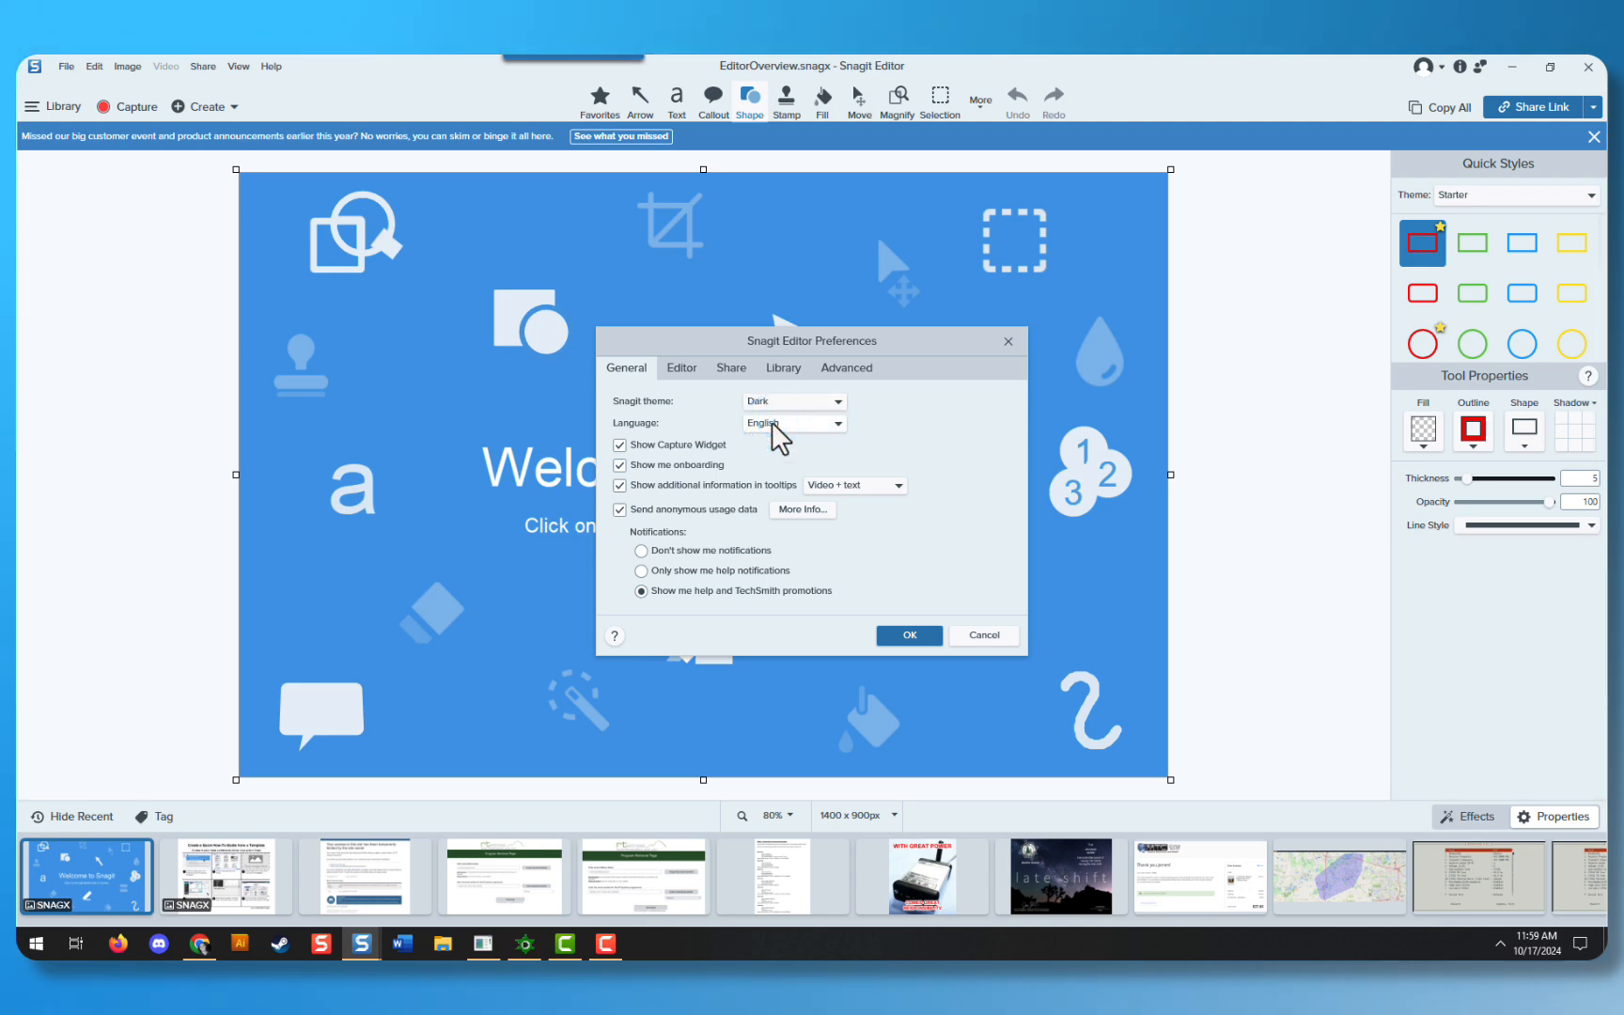
left_click(909, 635)
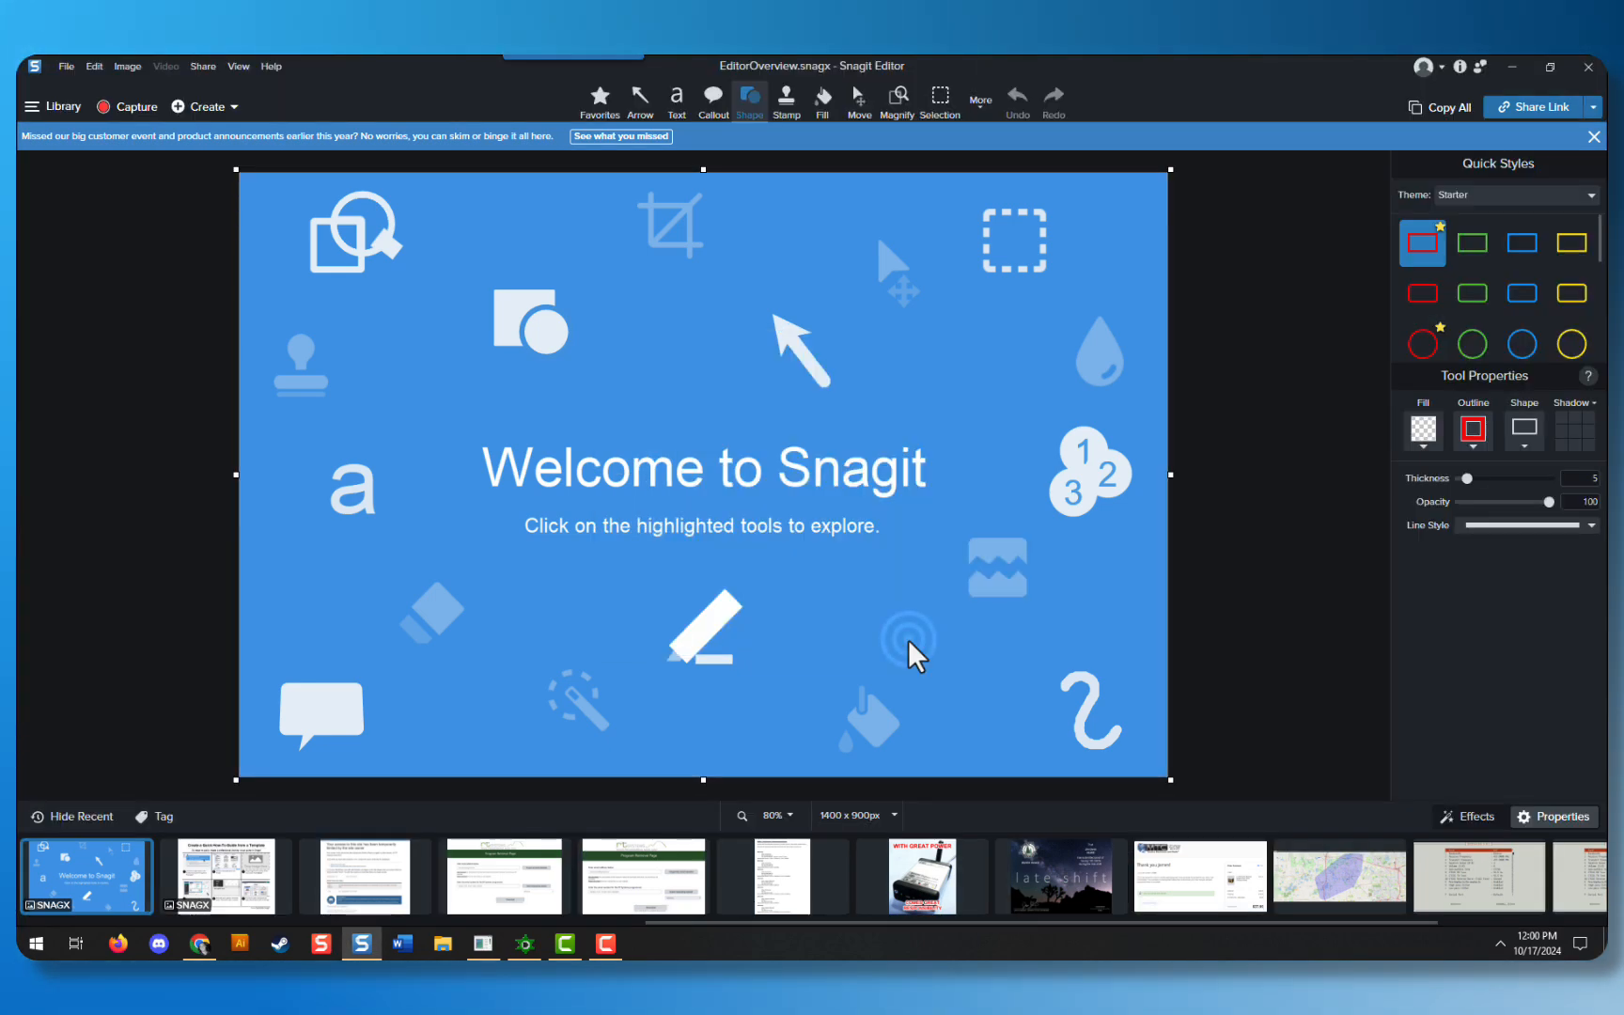